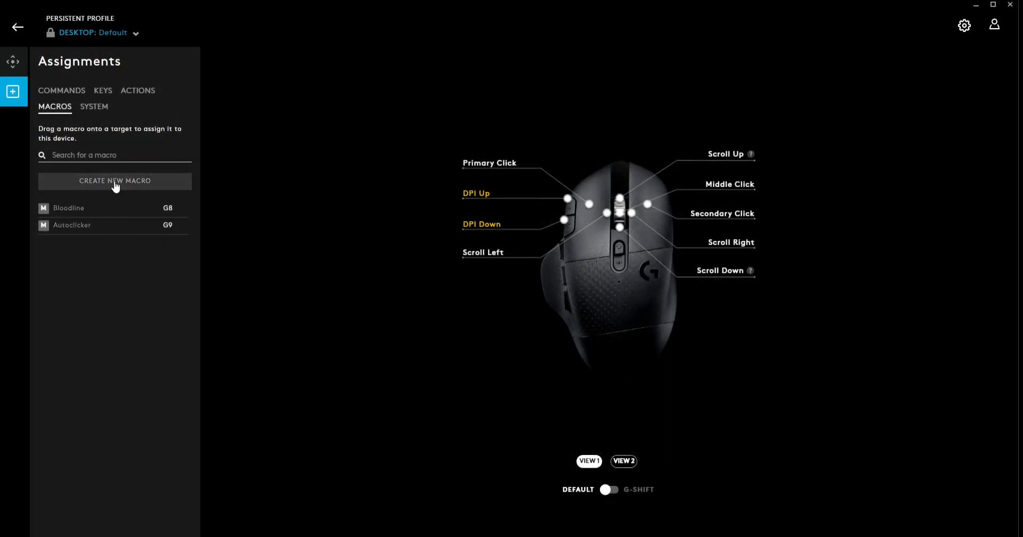
Create a new macro to be named 'New Bloodline' with the toggle type.
{"action": "left_click", "coordinate": [114, 181]}
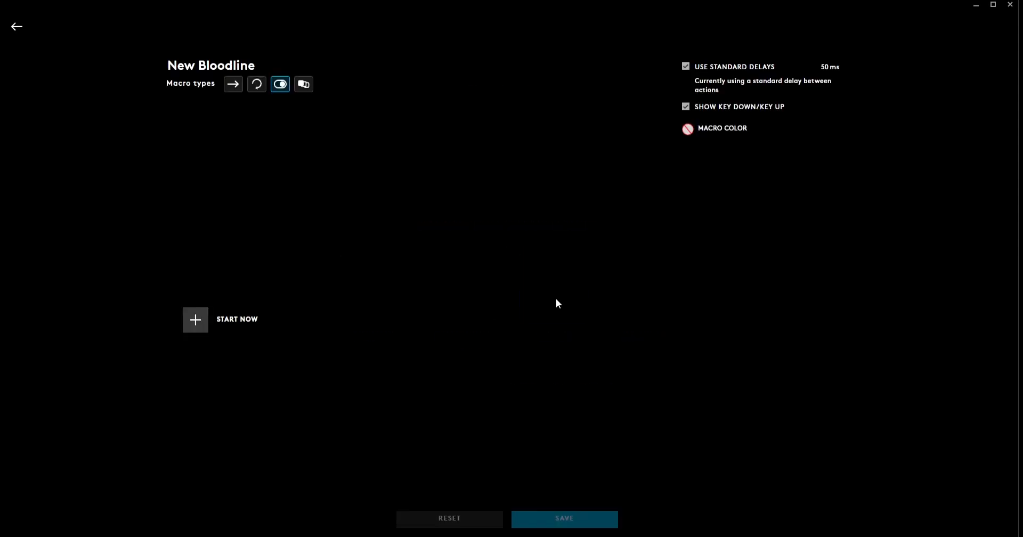
Record keystrokes 1 and 6 (1 down, 1 up, 6 down, 6 up) into the macro.
{"action": "left_click", "coordinate": [194, 319]}
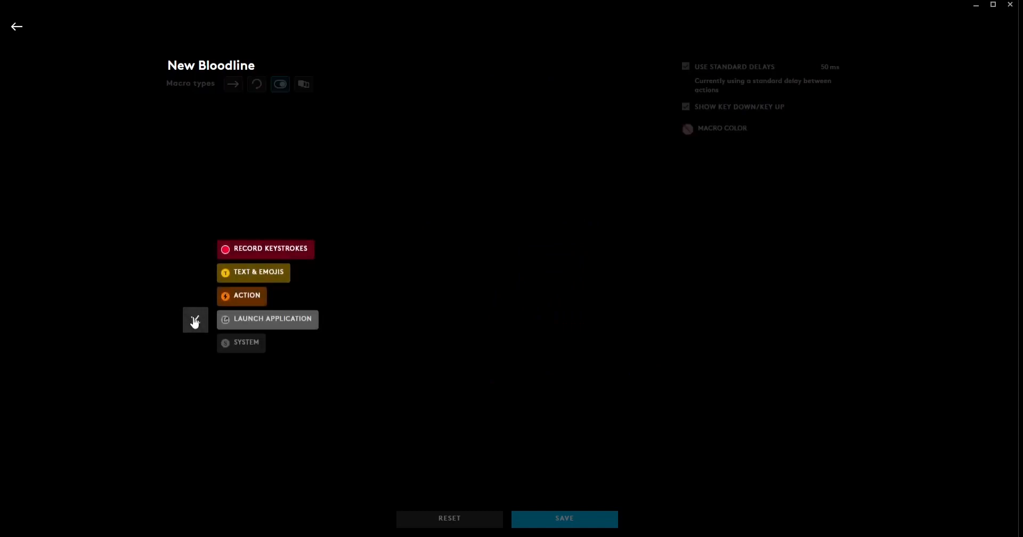
{"action": "left_click", "coordinate": [265, 248]}
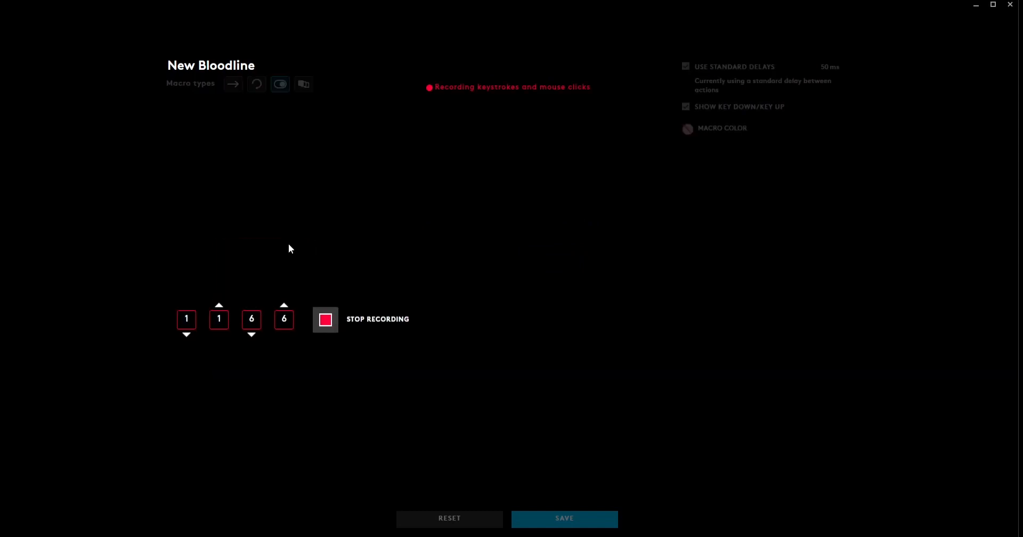
{"action": "left_click", "coordinate": [325, 320]}
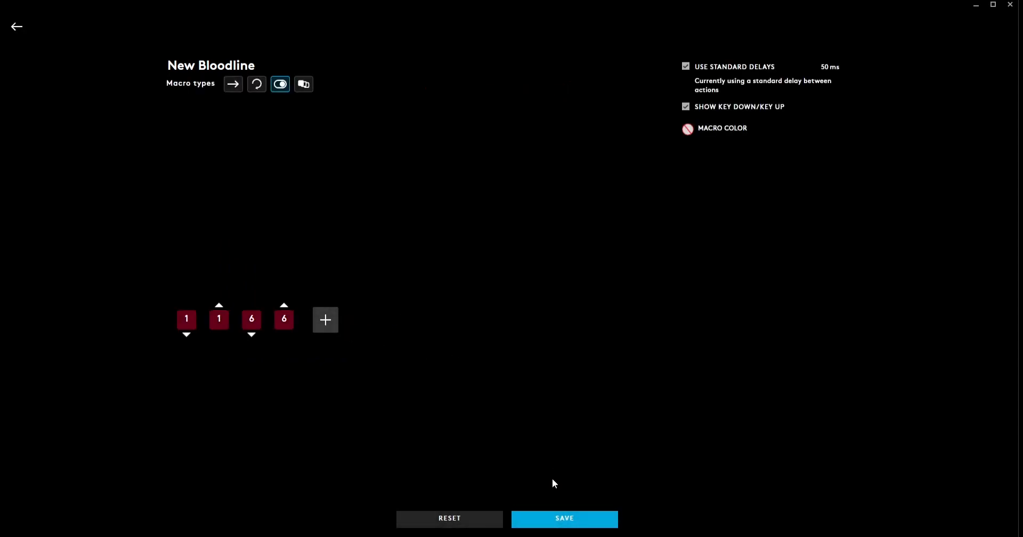
Turn off standard delays and set the delay after the first key press to 1 ms.
{"action": "left_click", "coordinate": [325, 319]}
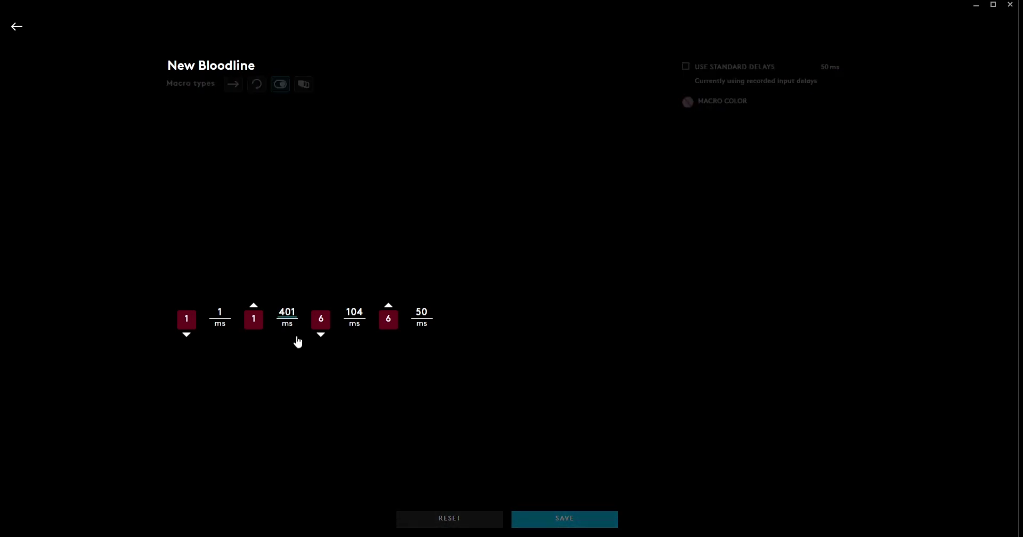
{"action": "left_click", "coordinate": [286, 311]}
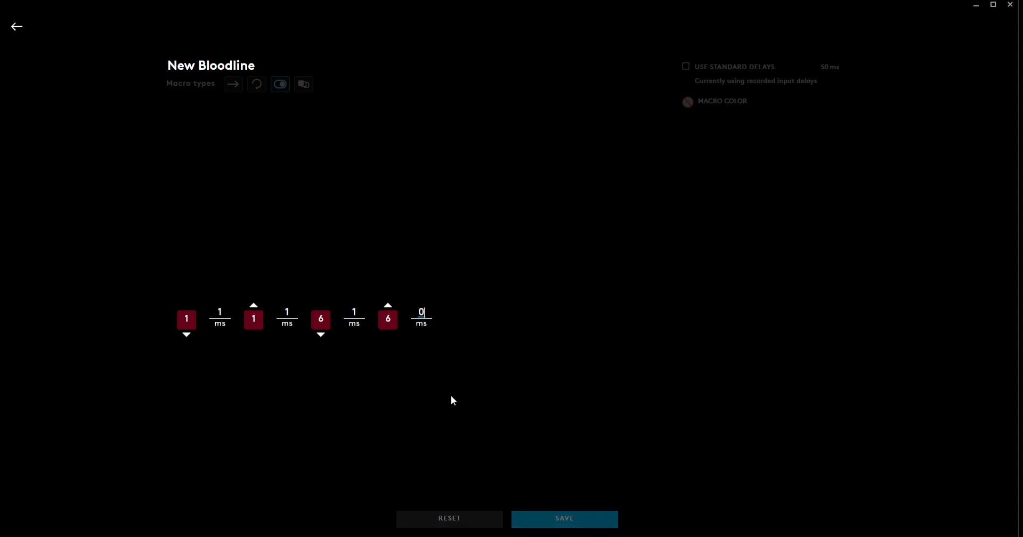
{"action": "type", "text": "1"}
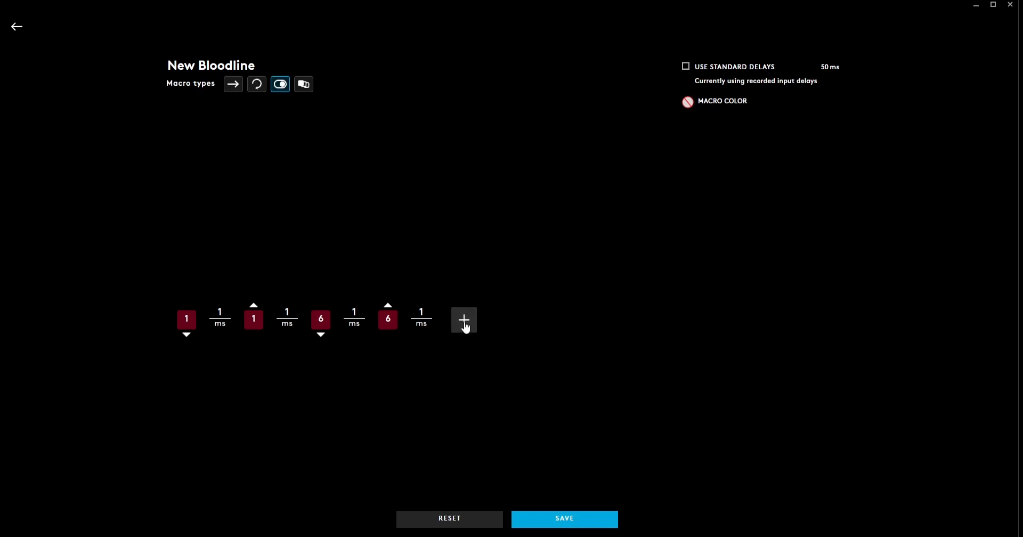
Insert a 10100 ms delay between releasing 1 and pressing 6.
{"action": "left_click", "coordinate": [463, 320]}
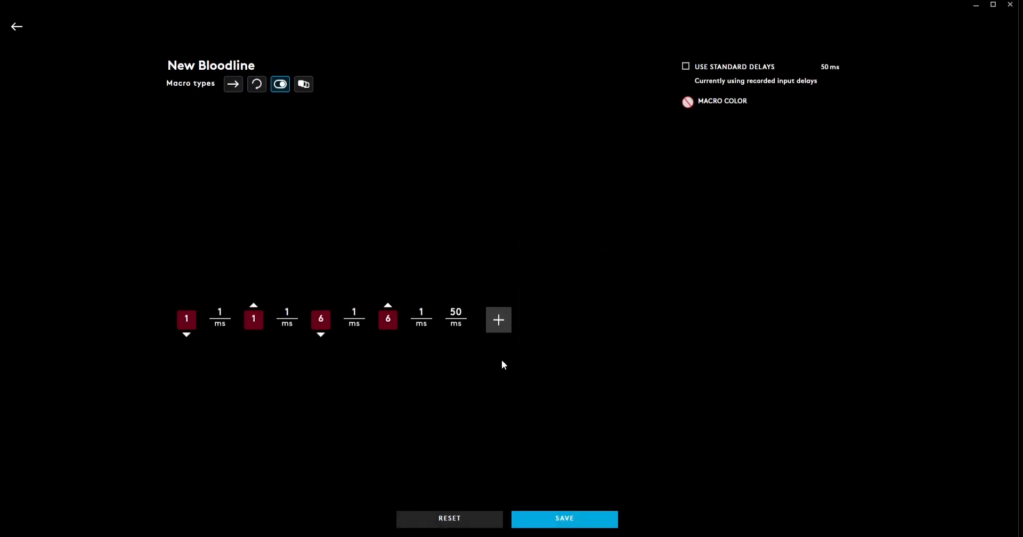
{"action": "mouse_move", "coordinate": [455, 324]}
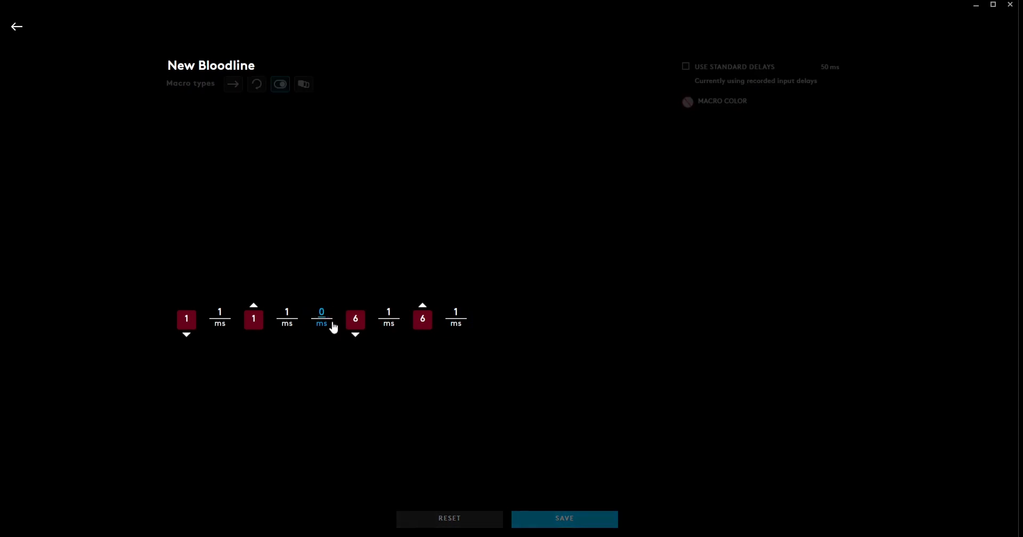
{"action": "type", "text": "01010"}
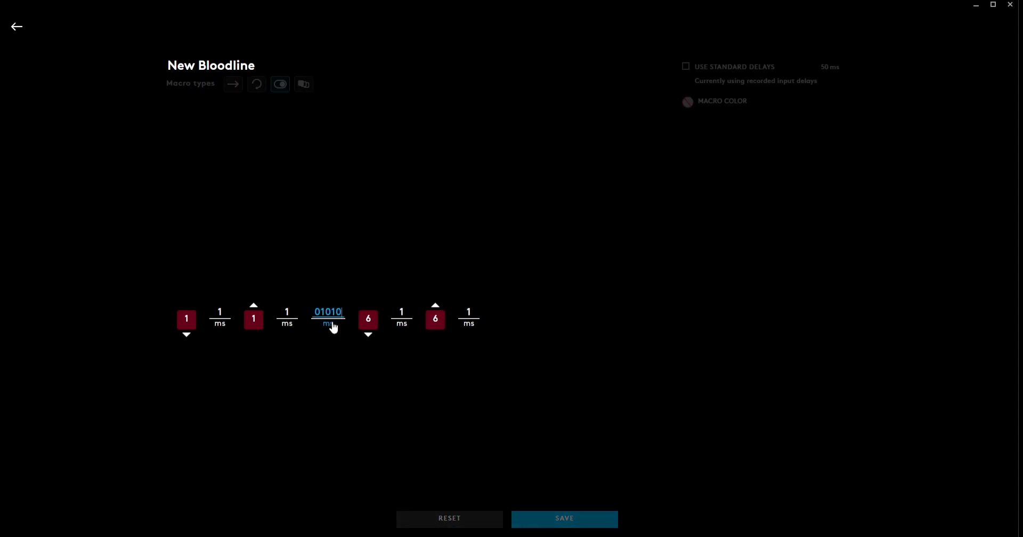
{"action": "type", "text": "0"}
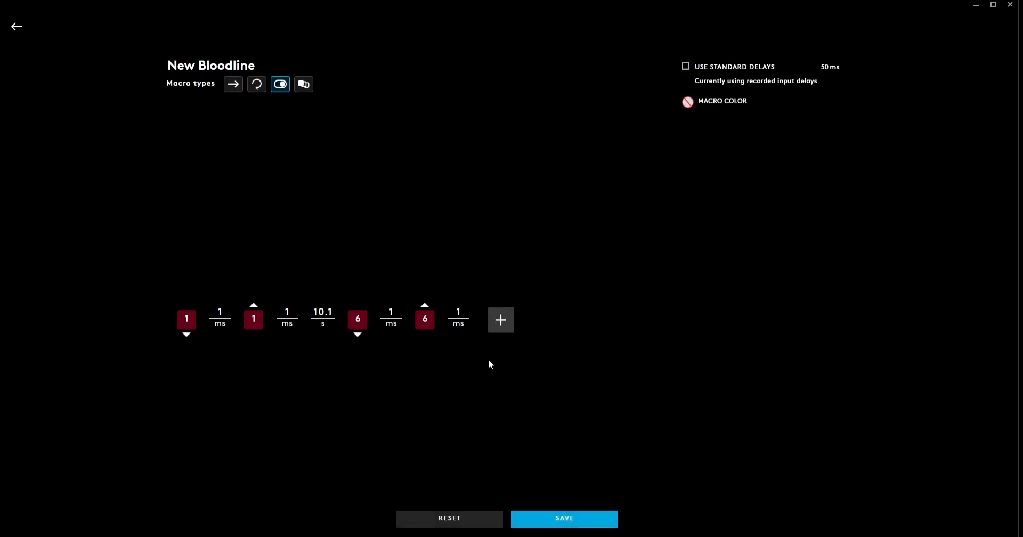
Append a 200 ms delay after 6 is released and save the macro.
{"action": "left_click", "coordinate": [500, 319]}
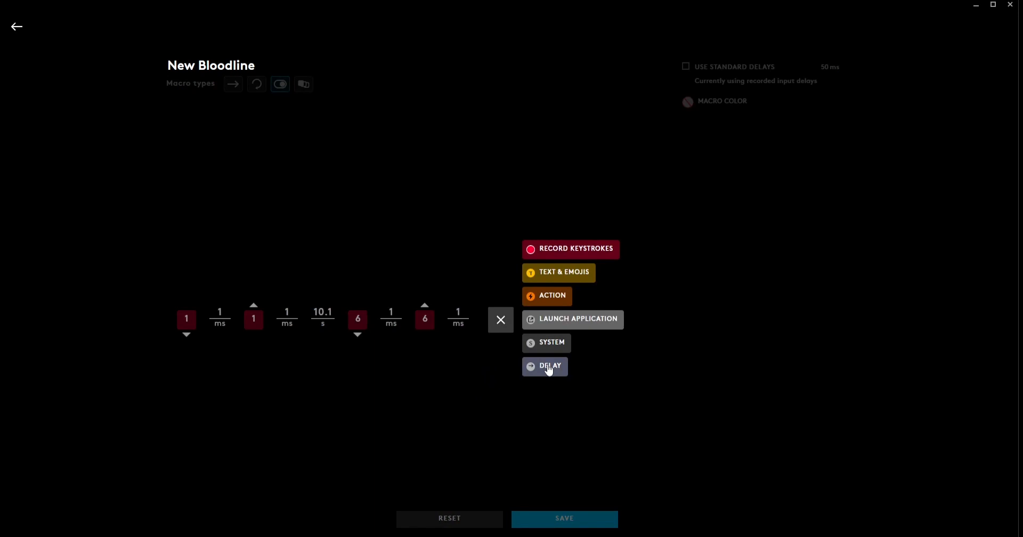
{"action": "left_click", "coordinate": [548, 365]}
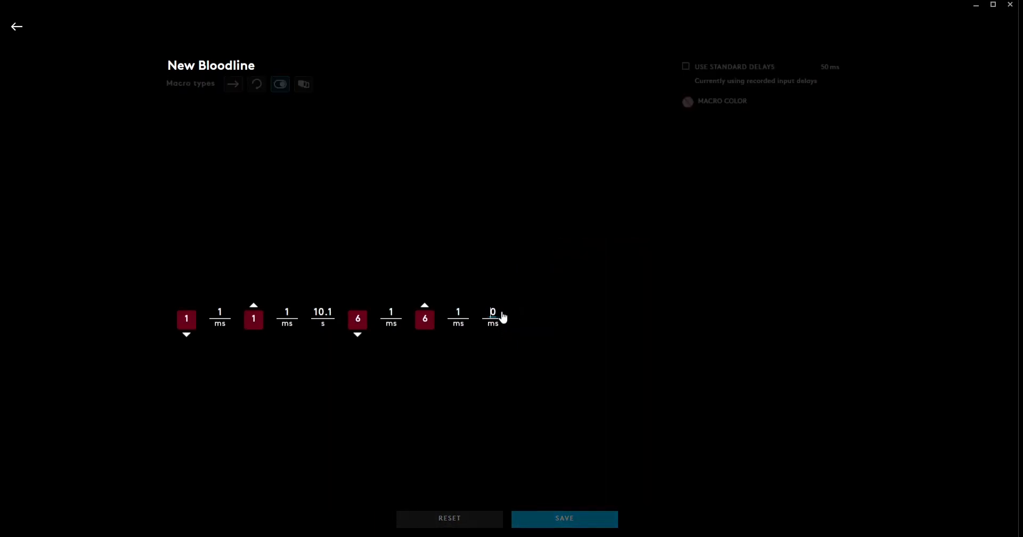
{"action": "type", "text": "200"}
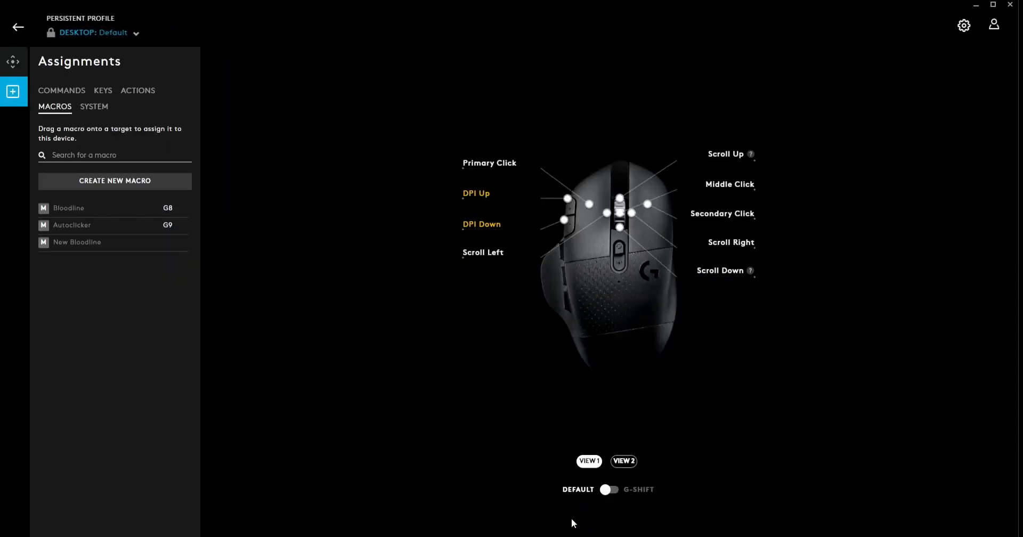
Switch to View 2 to see the mouse's side buttons carrying Autoclicker and Bloodline.
{"action": "left_click", "coordinate": [623, 460]}
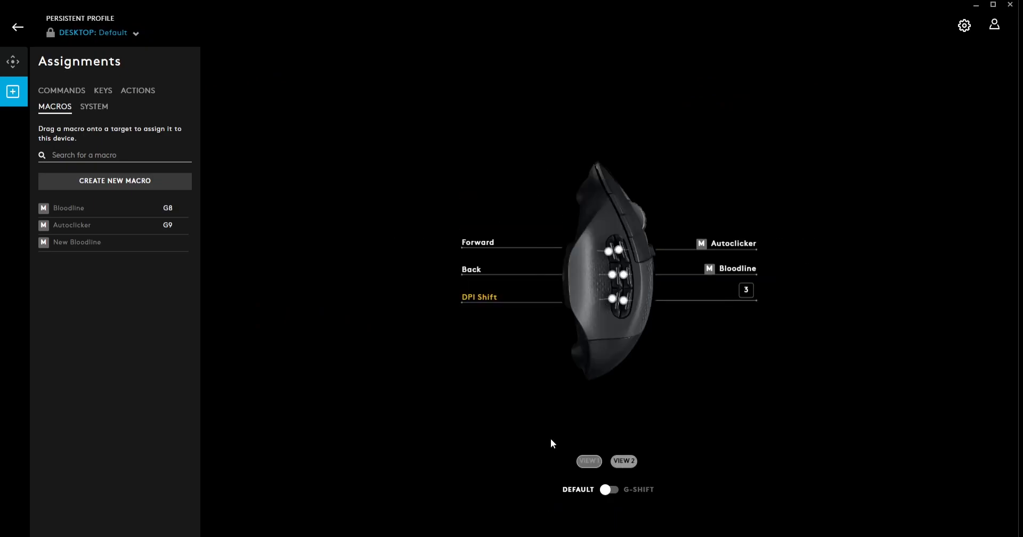